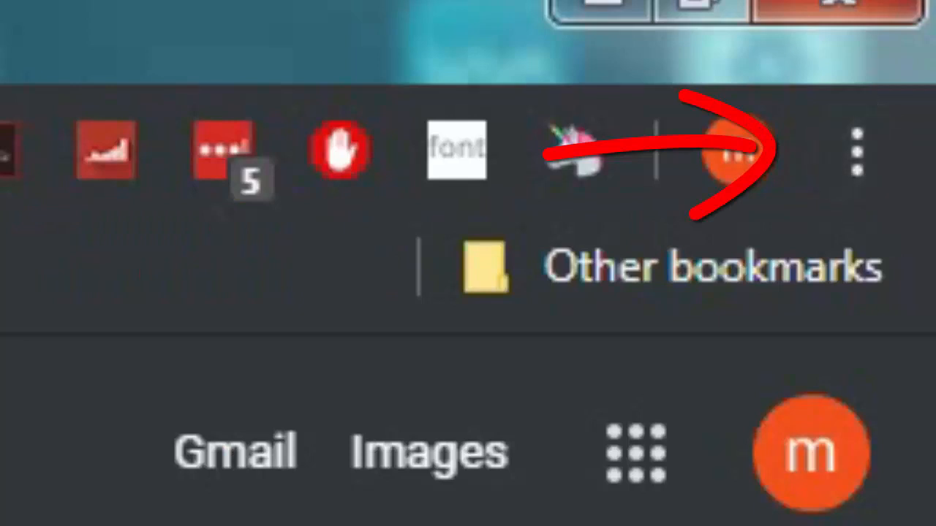
# Bring up DevTools with F12 and enable the mobile device toolbar view
pyautogui.click(857, 149)
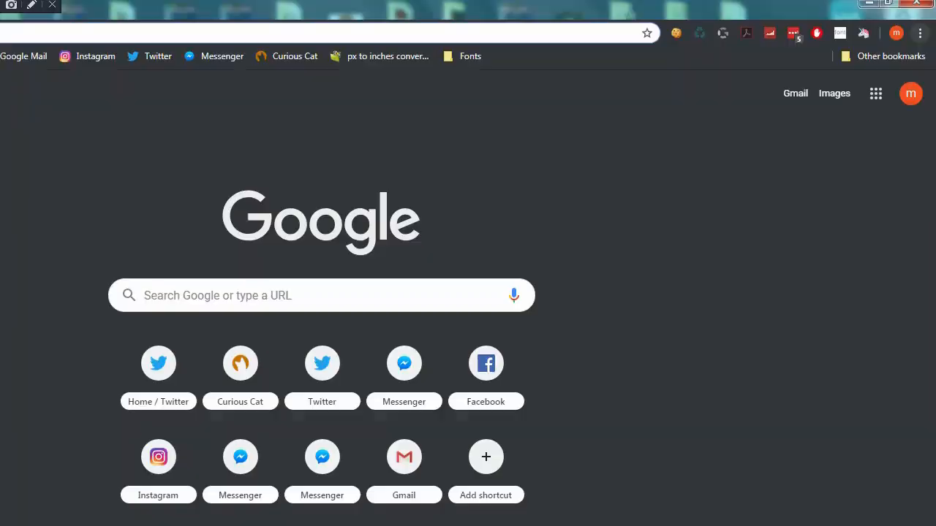
pyautogui.press('f12')
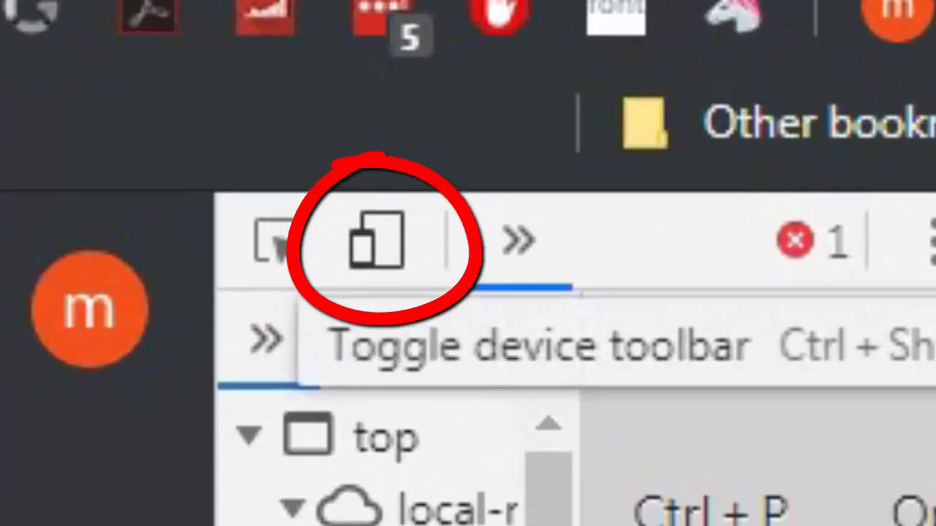
pyautogui.click(375, 241)
pyautogui.write('instagra')
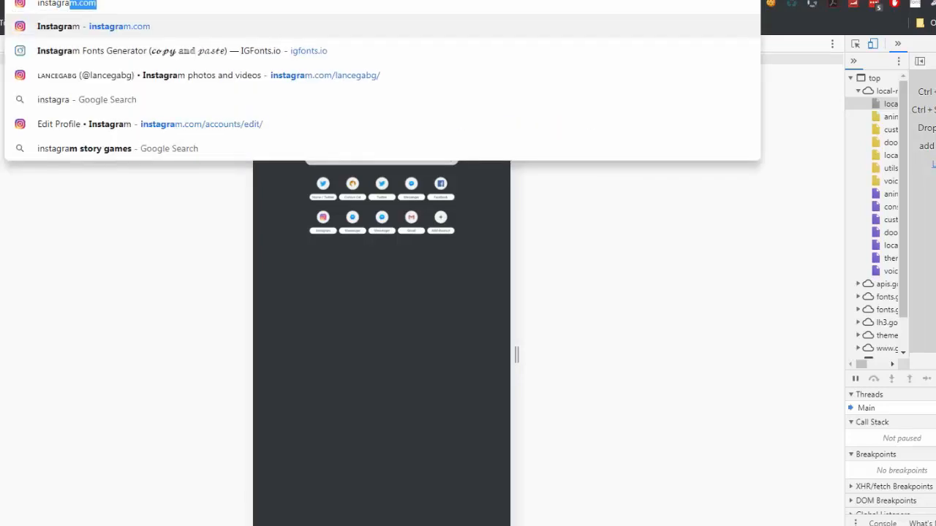
# Load instagram.com so it renders in its mobile layout in the device view
pyautogui.press('Enter')
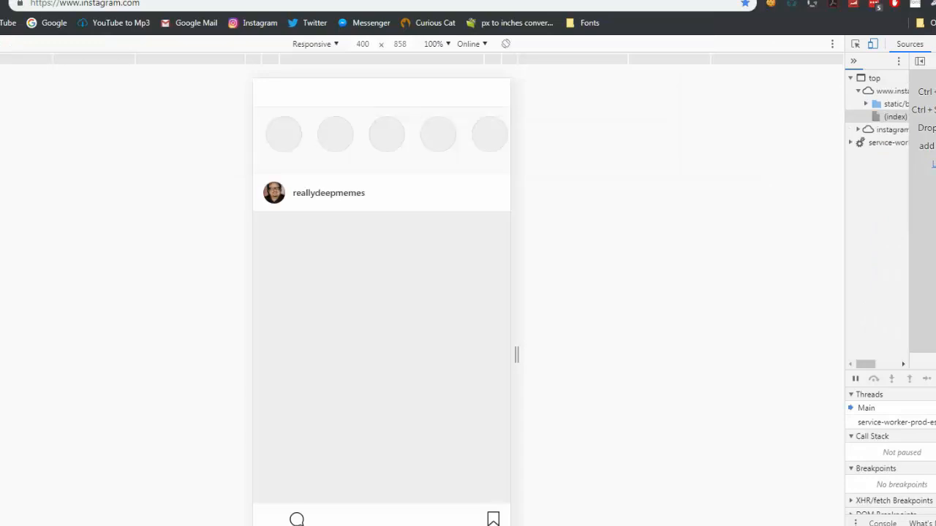